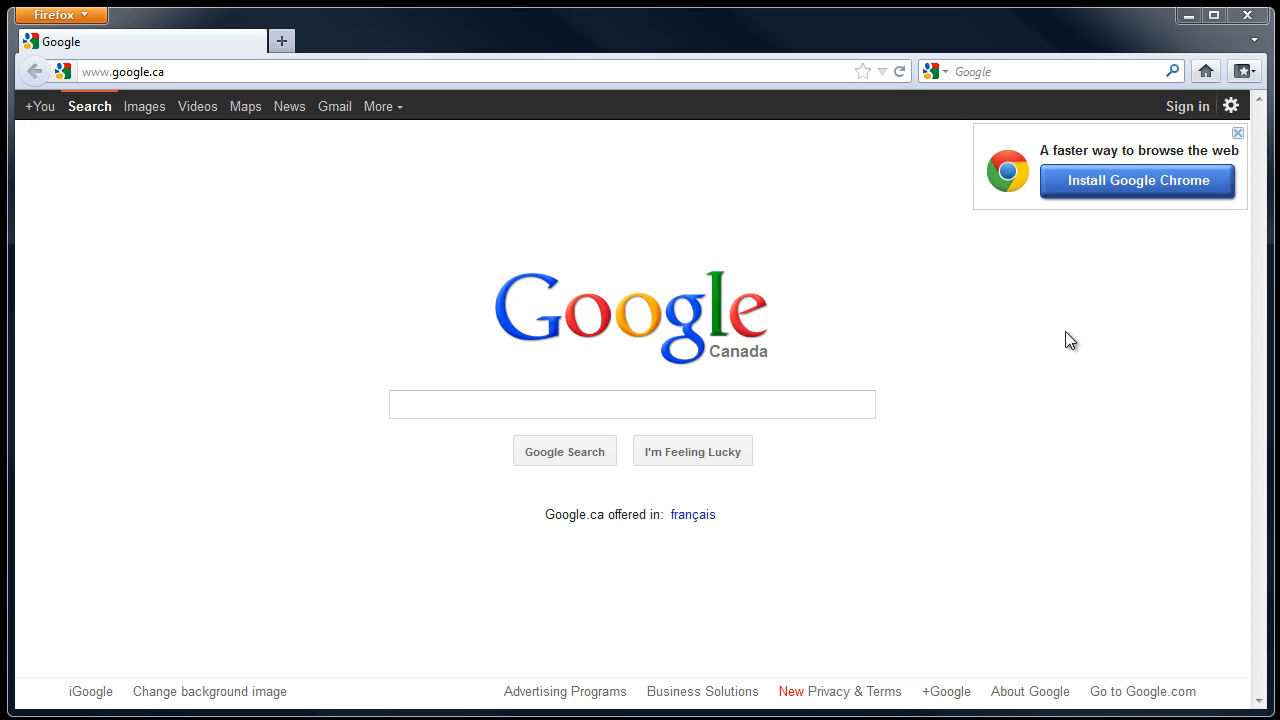
Step: Go to dashboard.mytmcapp.com and enter the account email and password
text(dashboard.mytmcapp.com/login)
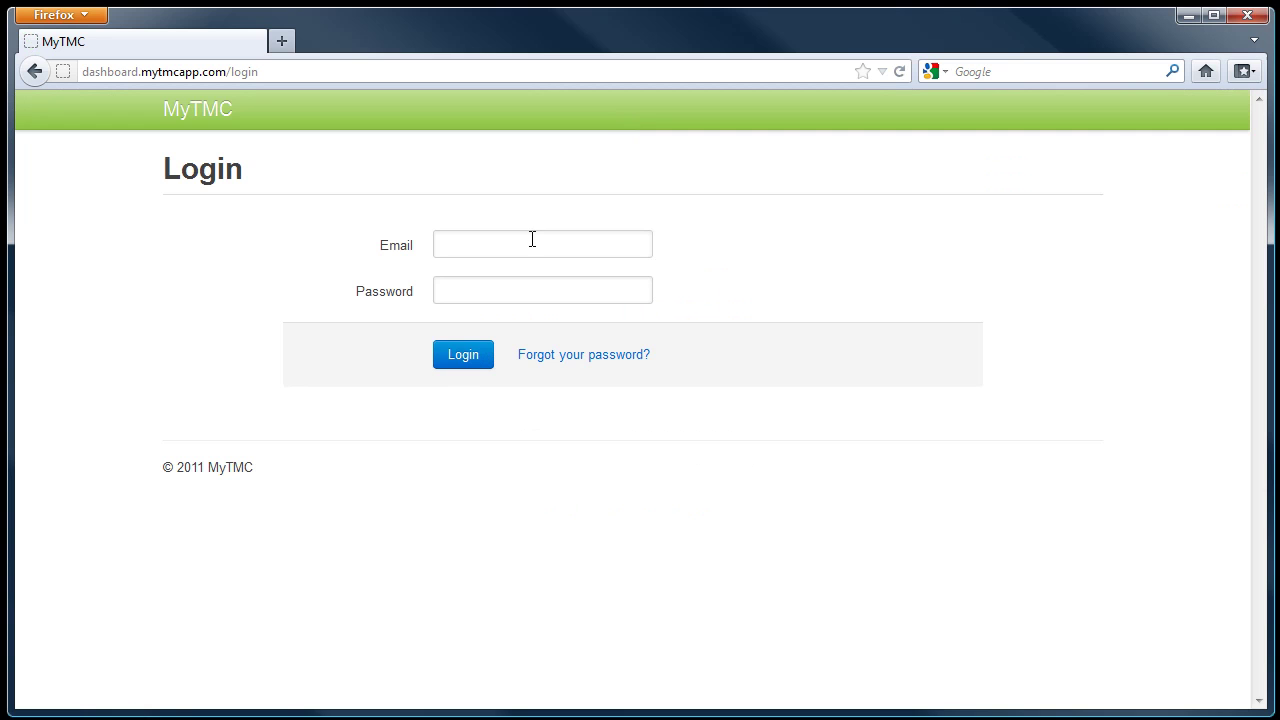
click(542, 244)
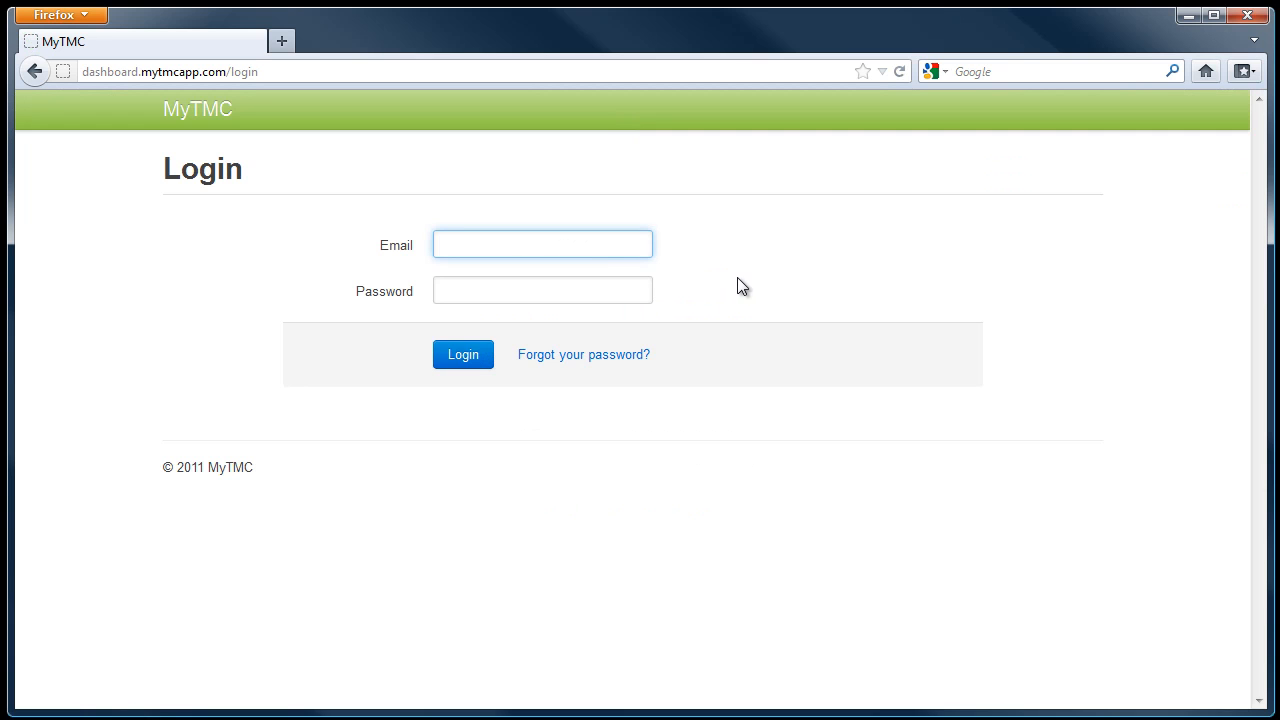
click(542, 244)
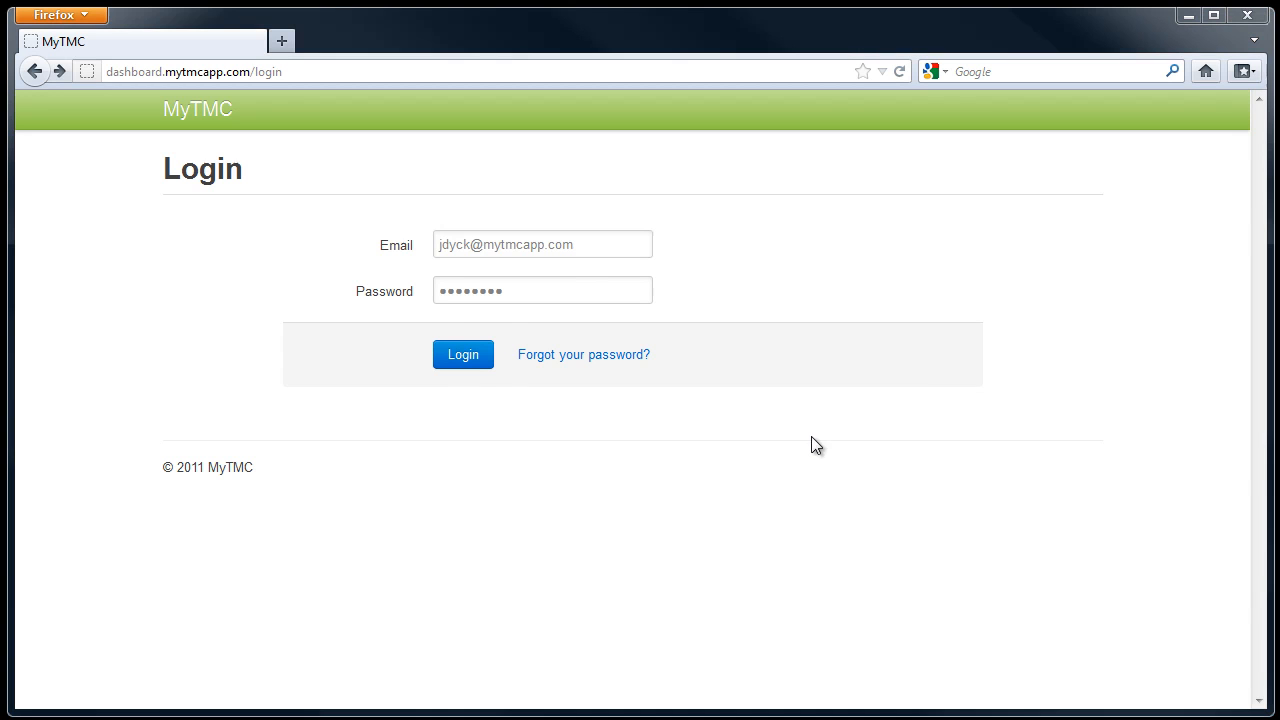
Step: Sign in to reach the Your Retailers list
click(464, 354)
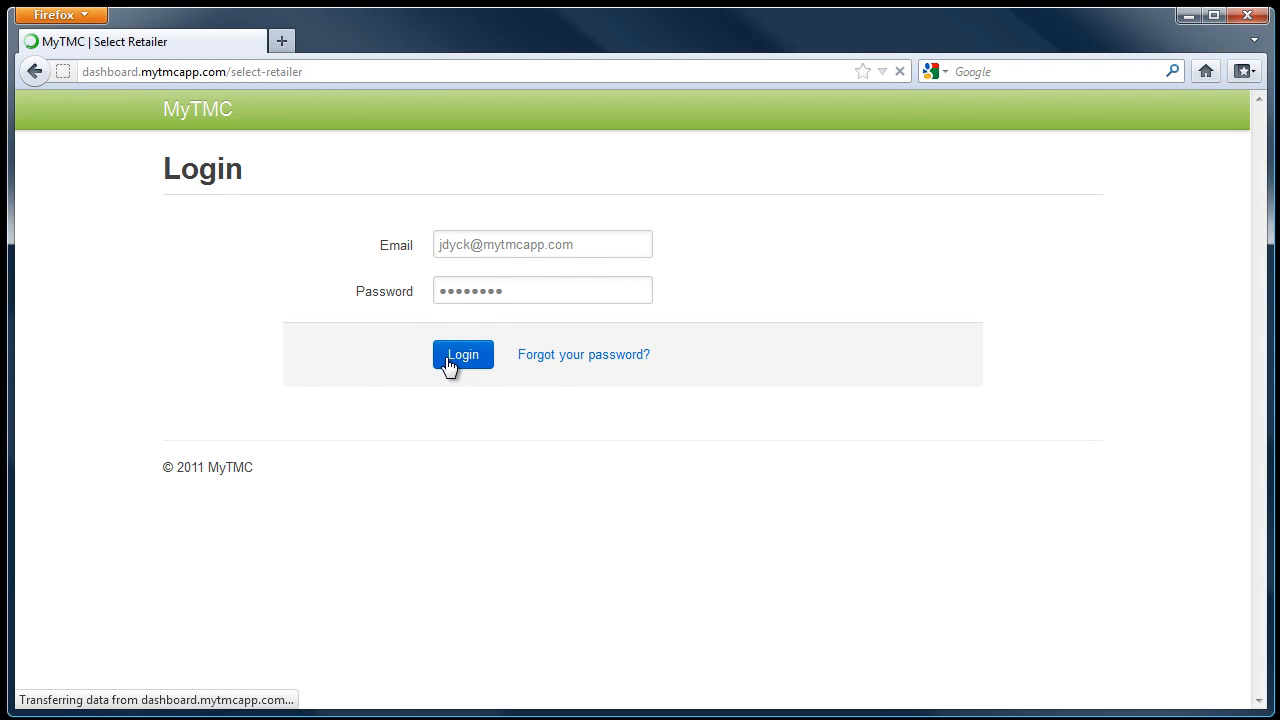
click(464, 354)
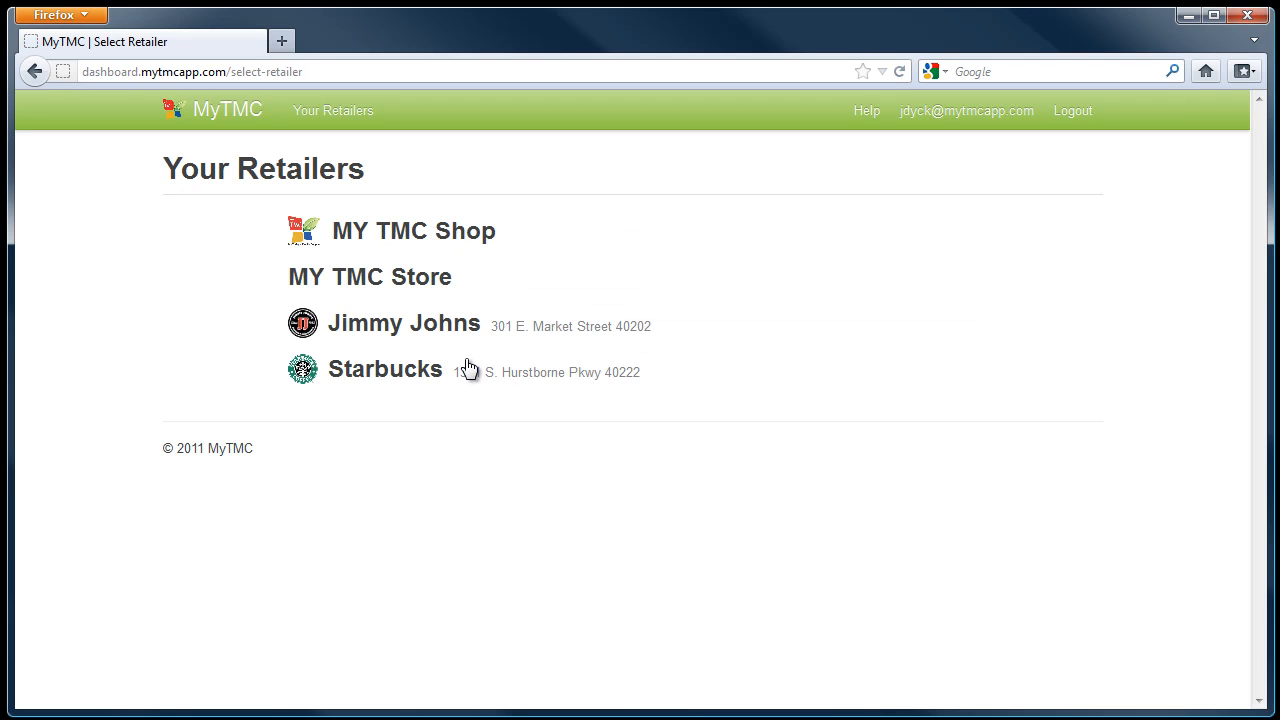
mouse_move(876, 400)
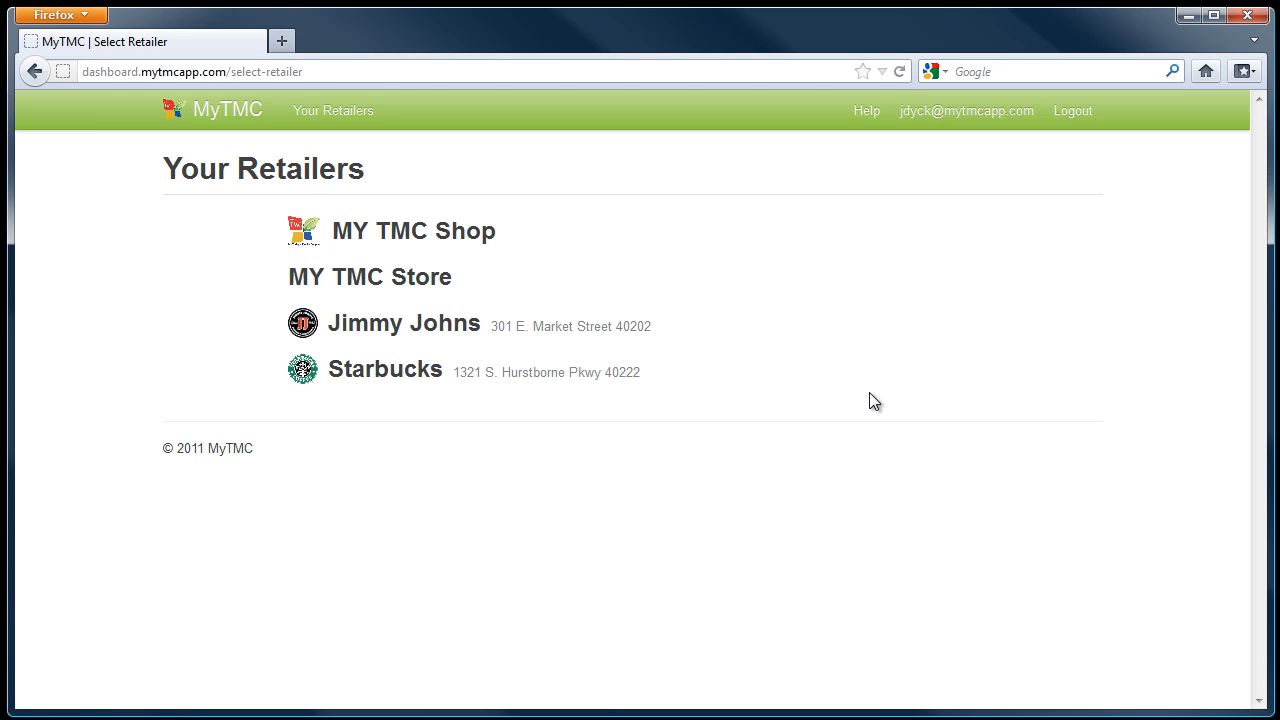
mouse_move(412, 288)
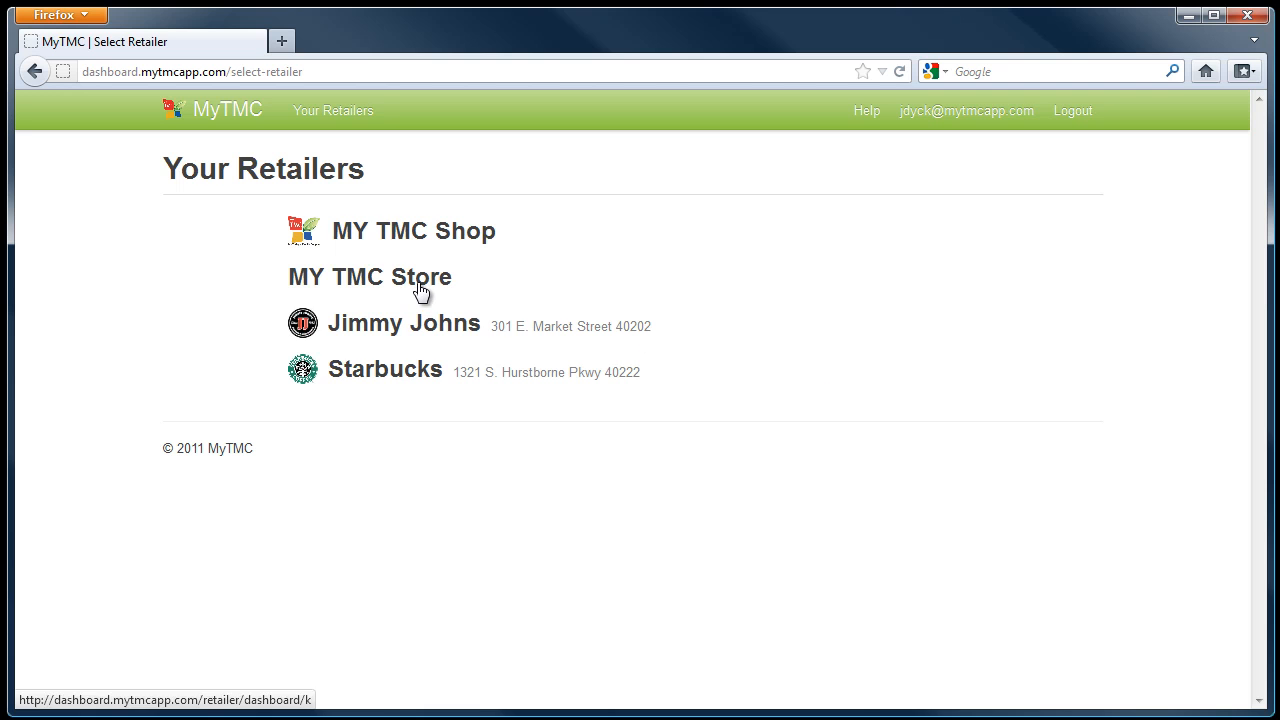
Step: Select MY TMC Store from the Your Retailers list
click(368, 276)
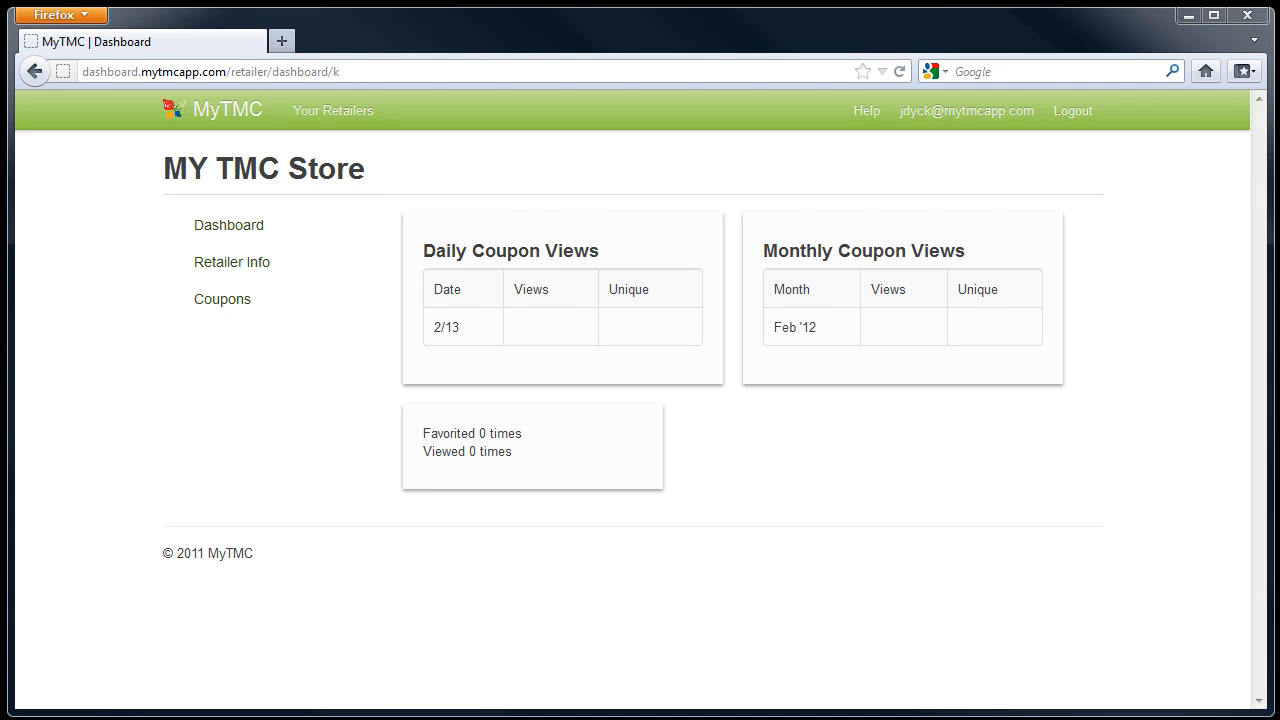
mouse_move(752, 560)
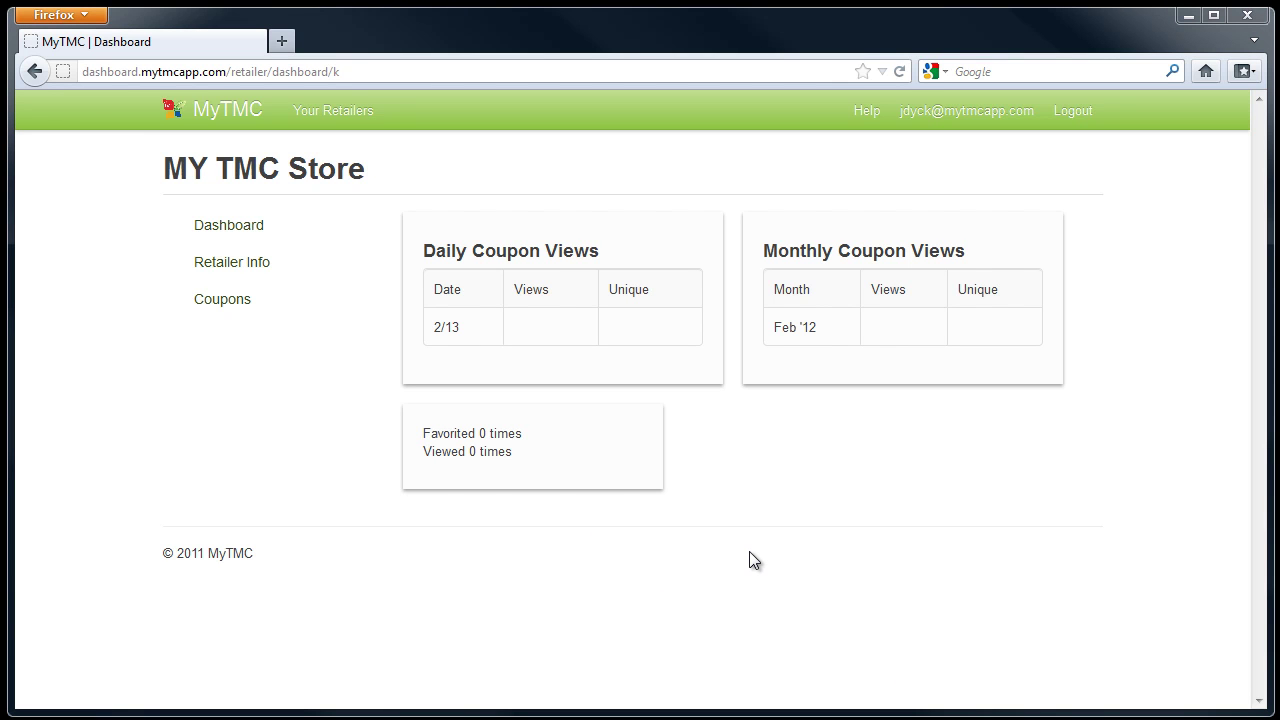
mouse_move(236, 276)
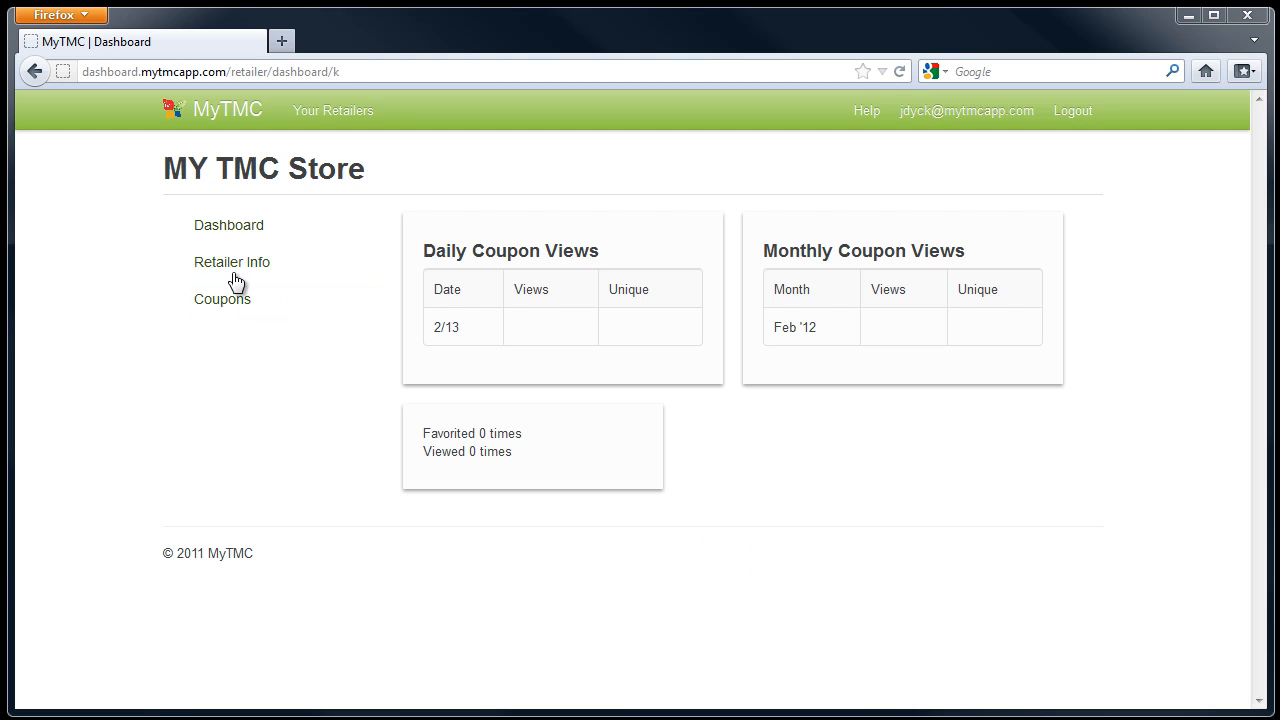
Step: Bring up the MY TMC Store Retailer Info form from the sidebar
click(232, 260)
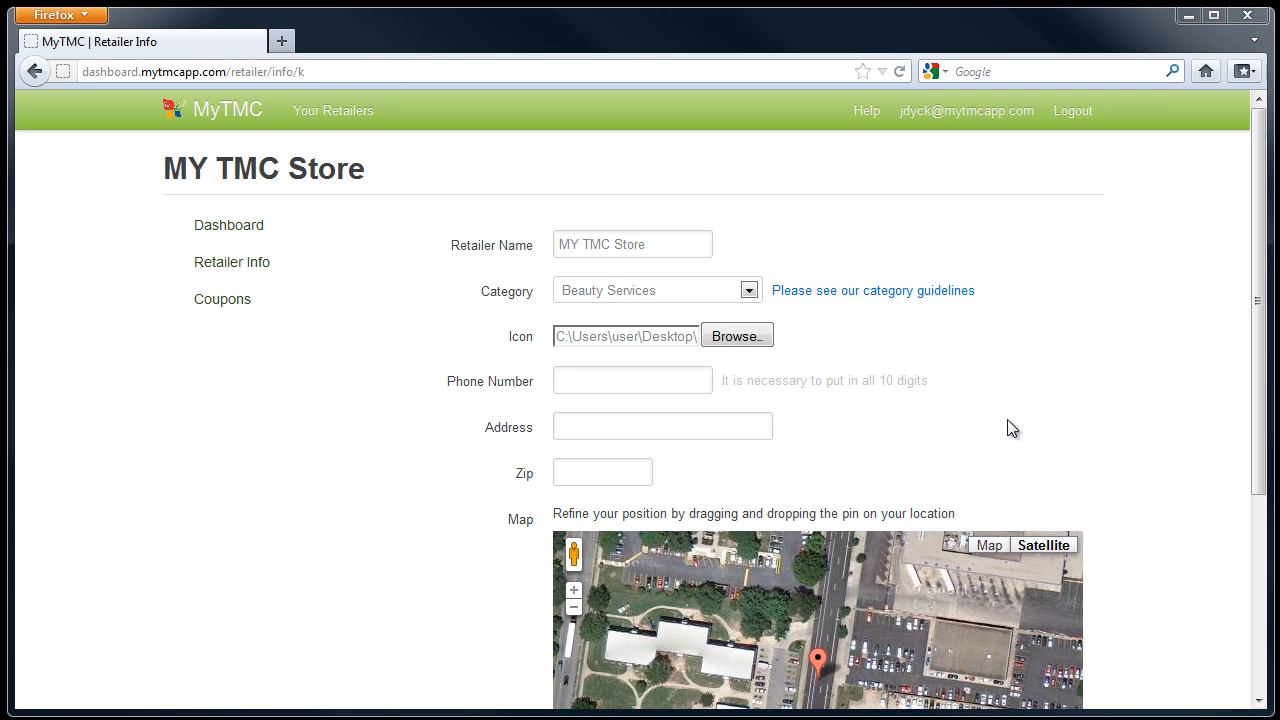
mouse_move(688, 300)
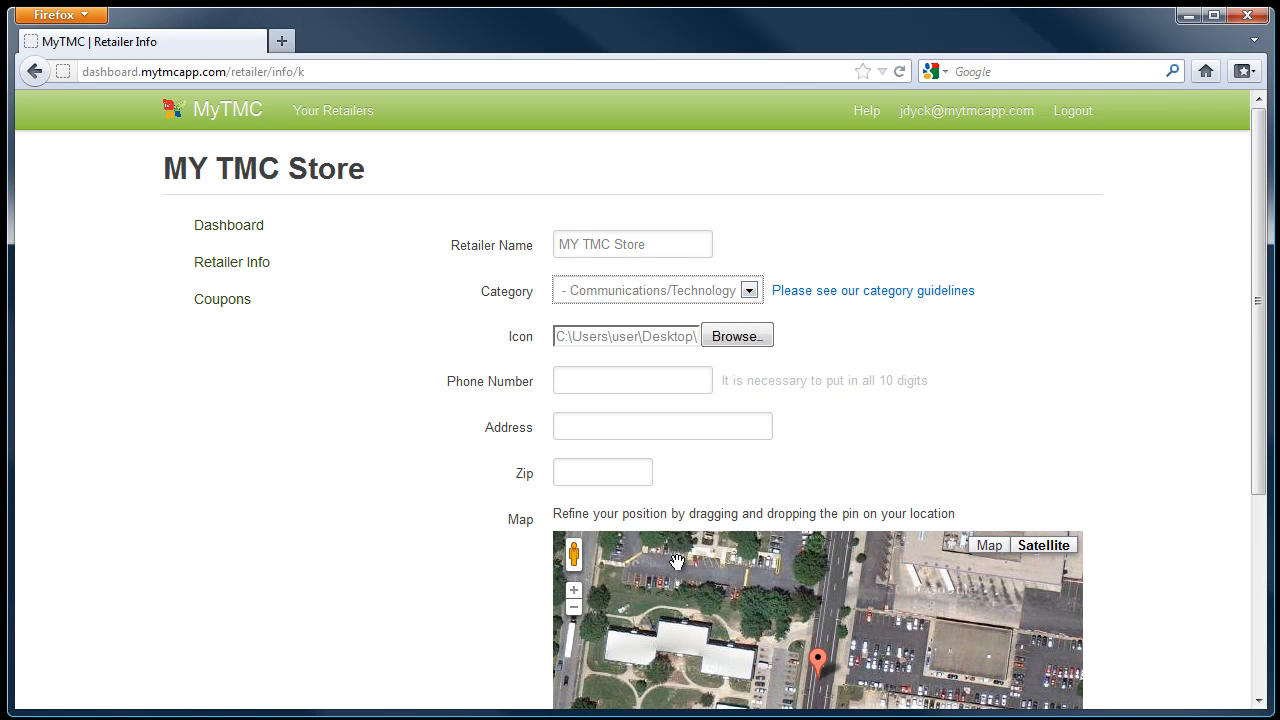
mouse_move(864, 386)
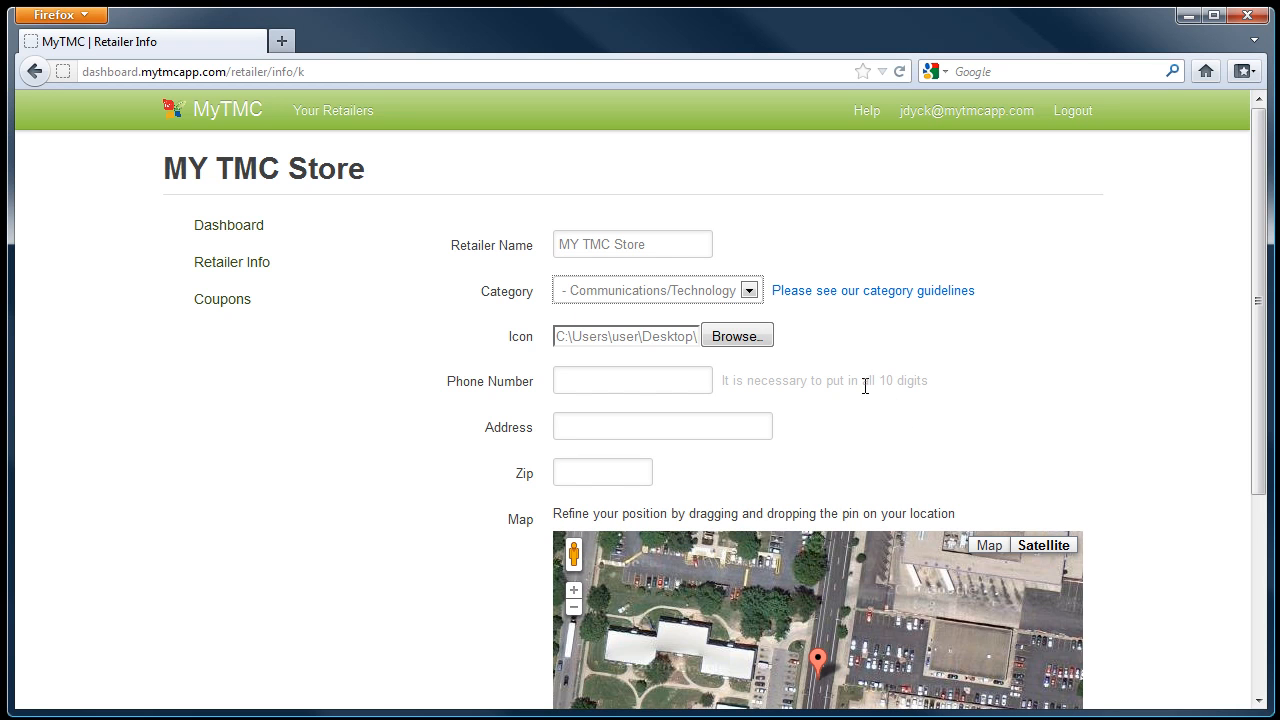
mouse_move(864, 398)
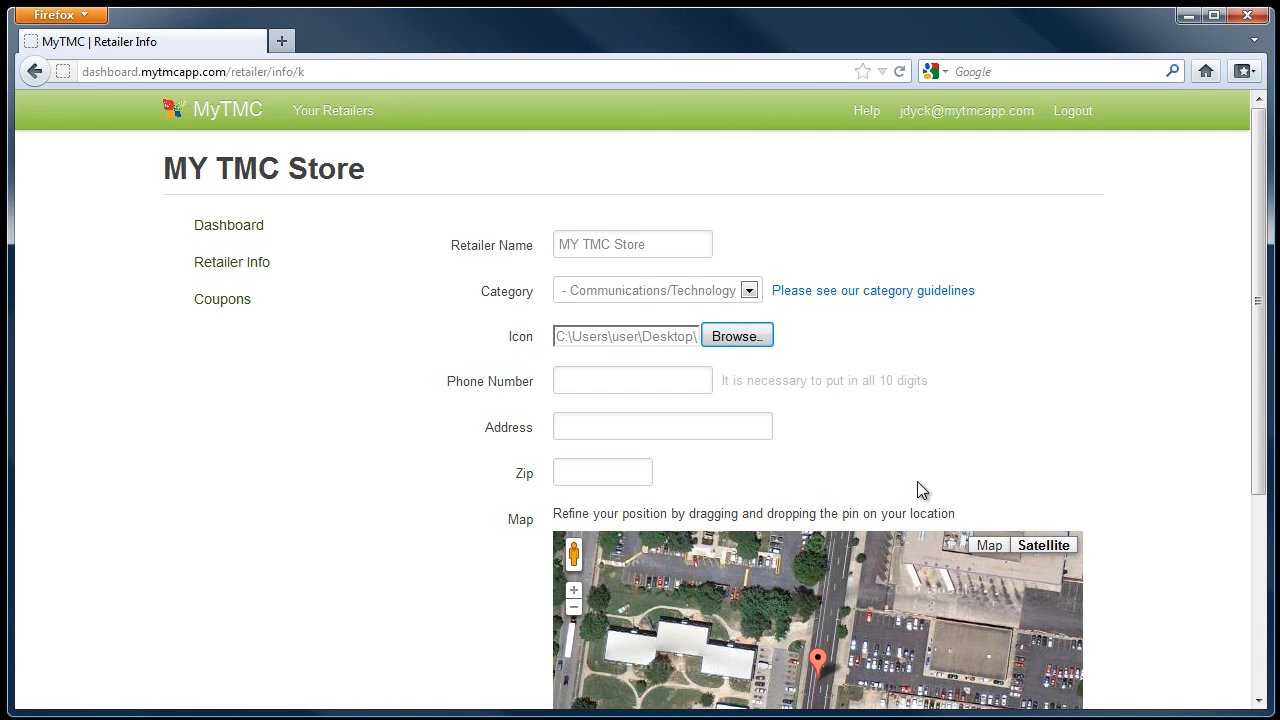
mouse_move(964, 480)
text(40299)
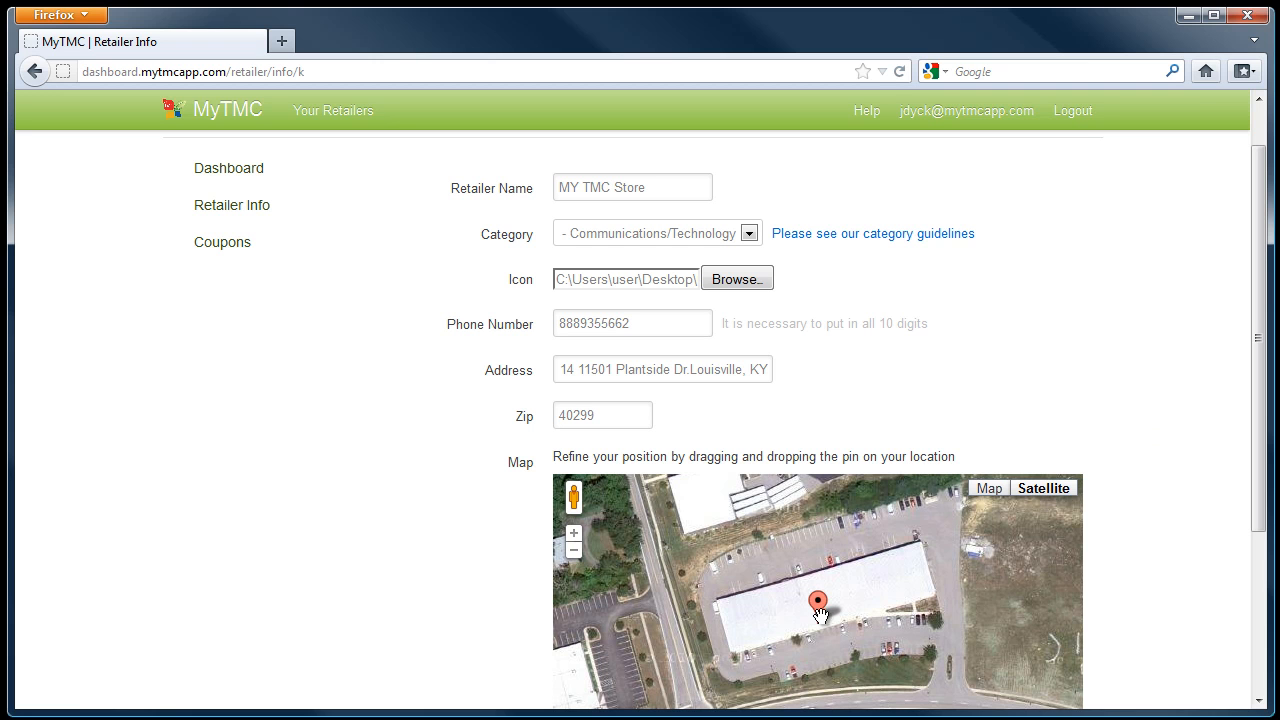
Step: Drag the map pin onto the store's Louisville location and move down to the Update button
drag(816, 600, 844, 604)
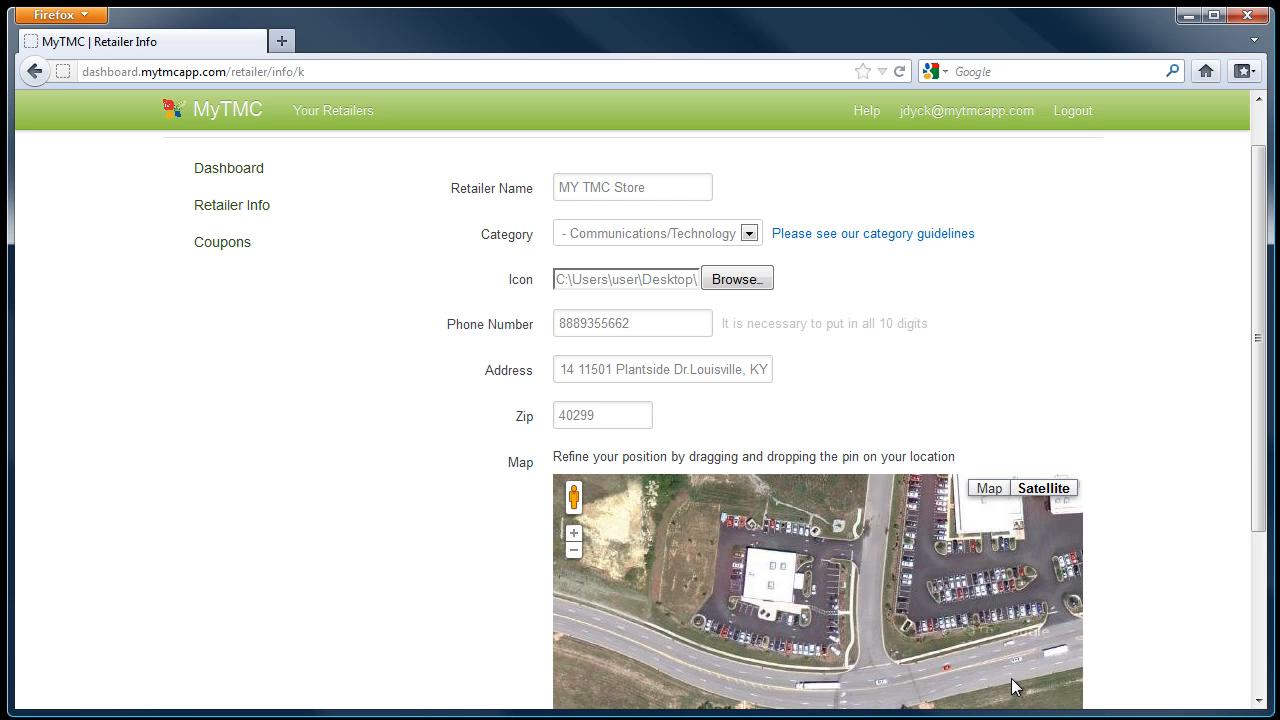
scroll(down, 3)
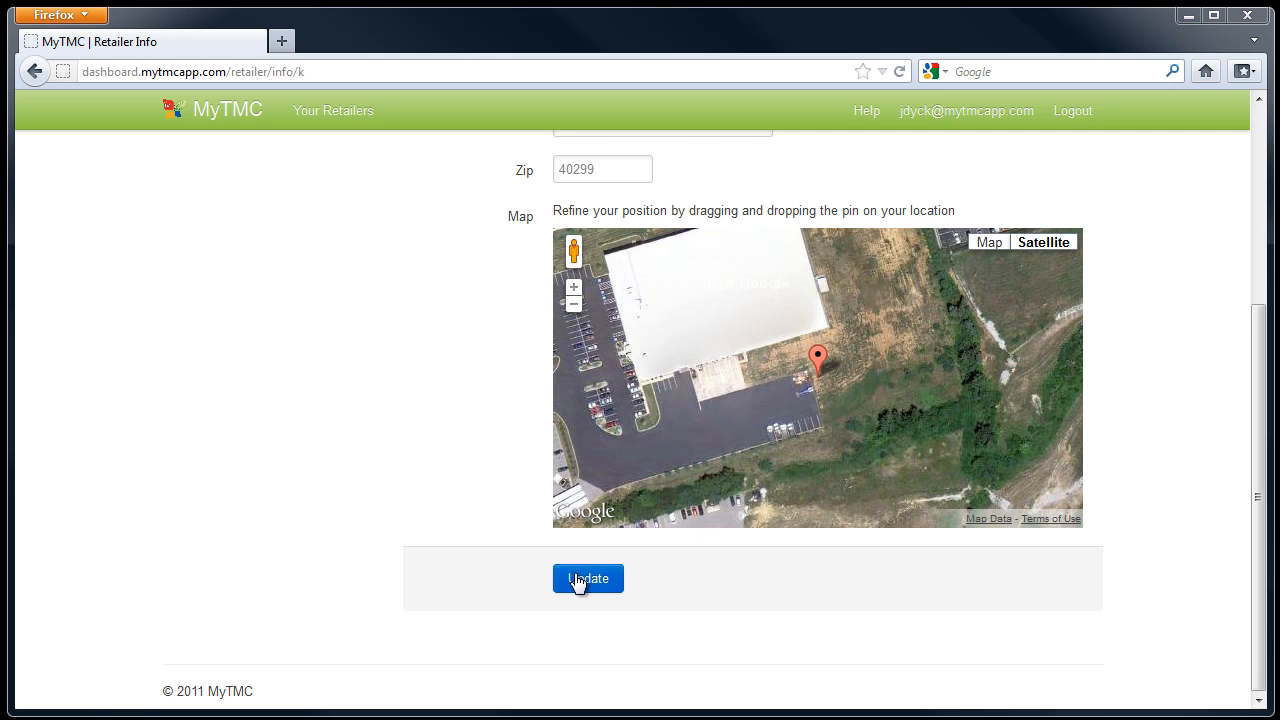
Step: Save the updated retailer info and go to the store's Coupons page
click(588, 578)
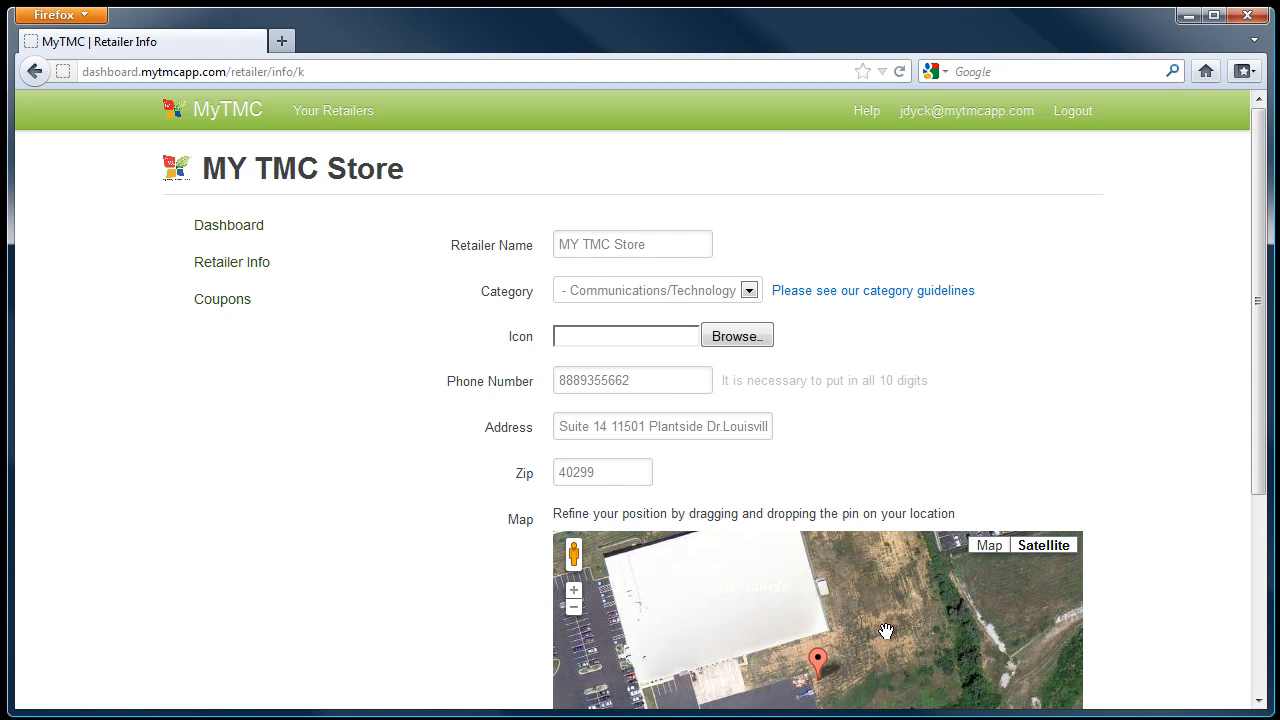
mouse_move(884, 648)
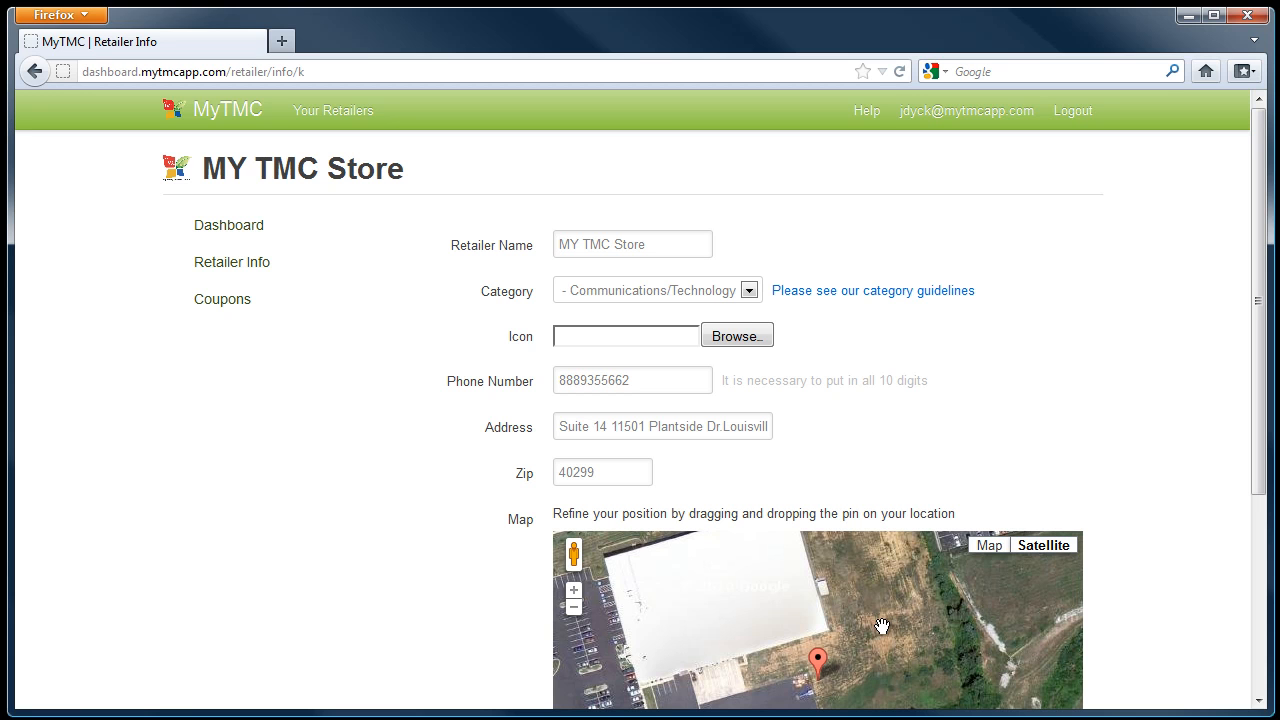
click(222, 298)
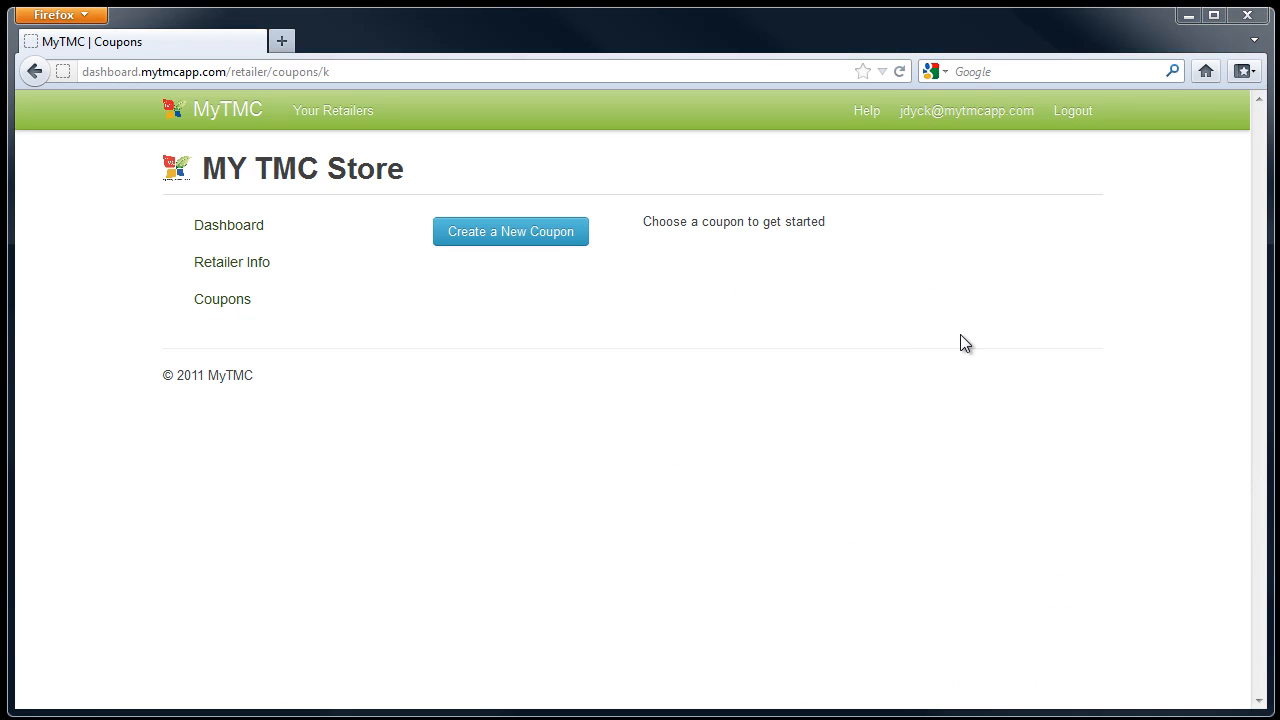
mouse_move(960, 342)
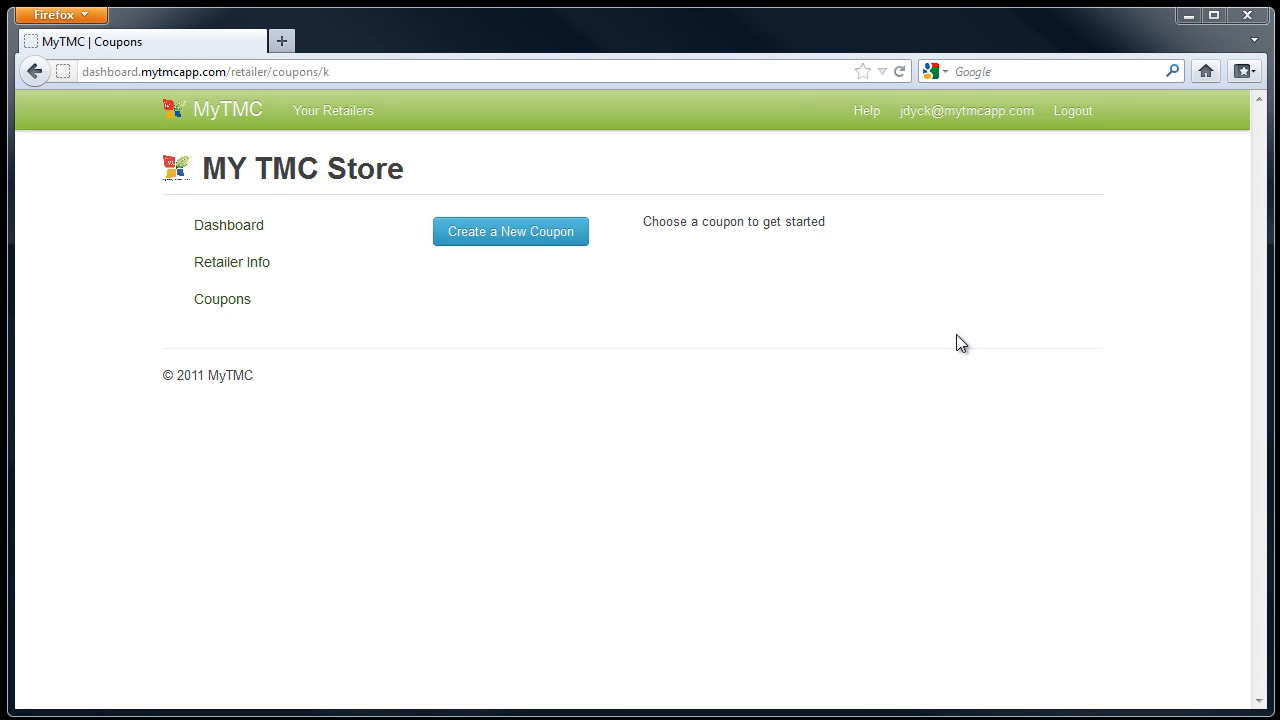
Step: Start a new coupon form for MY TMC Store
click(510, 232)
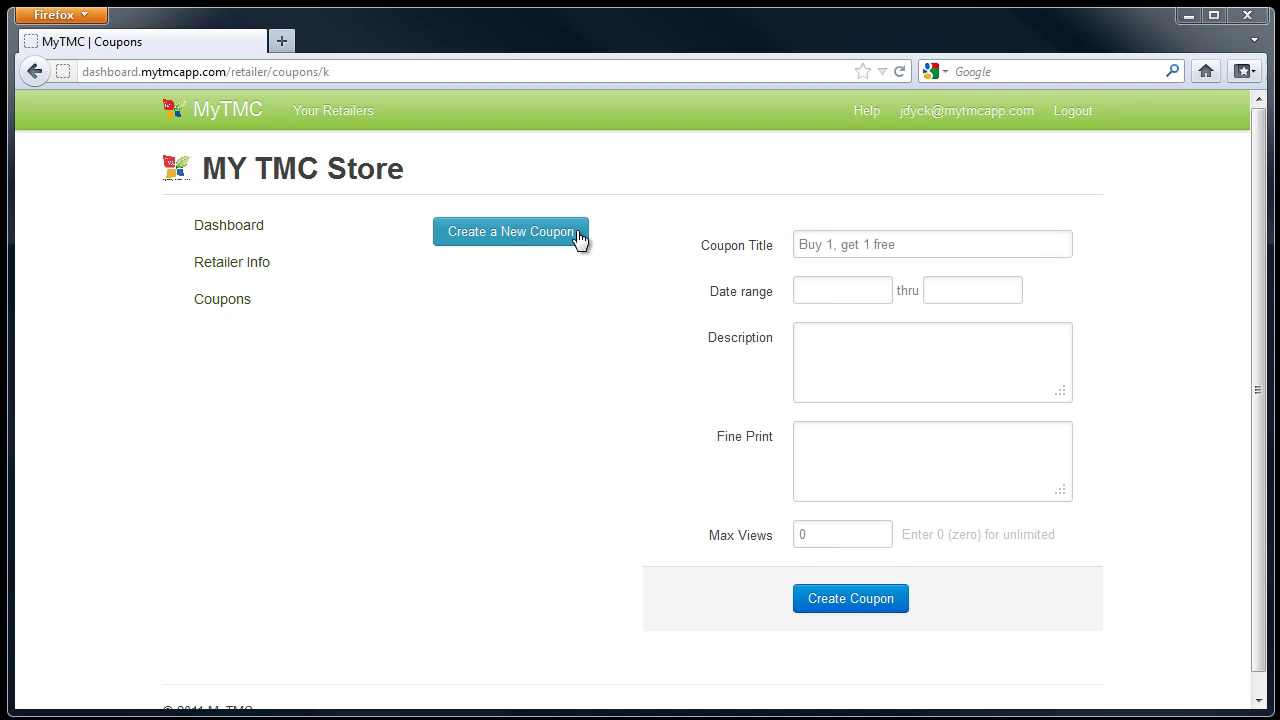
Step: Set the coupon date range to Jan 1, 2012 through May 1, 2012
click(842, 290)
text(Jan 1, 2012)
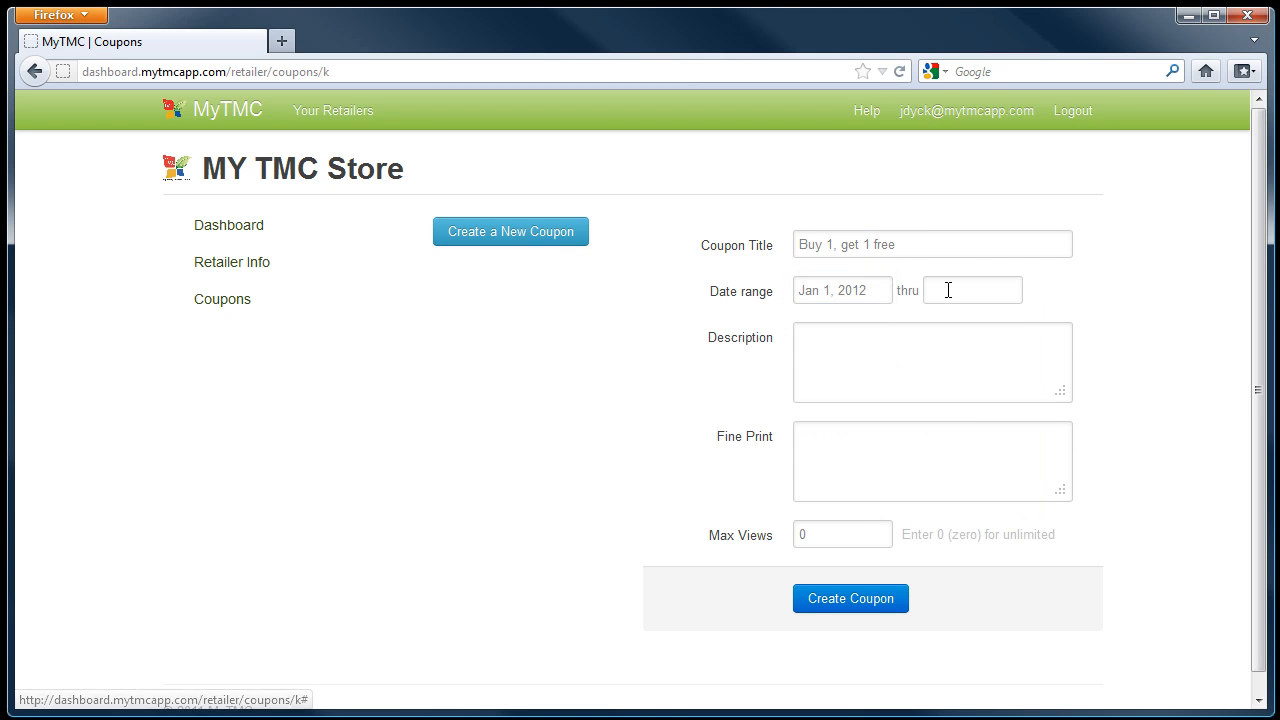
click(972, 290)
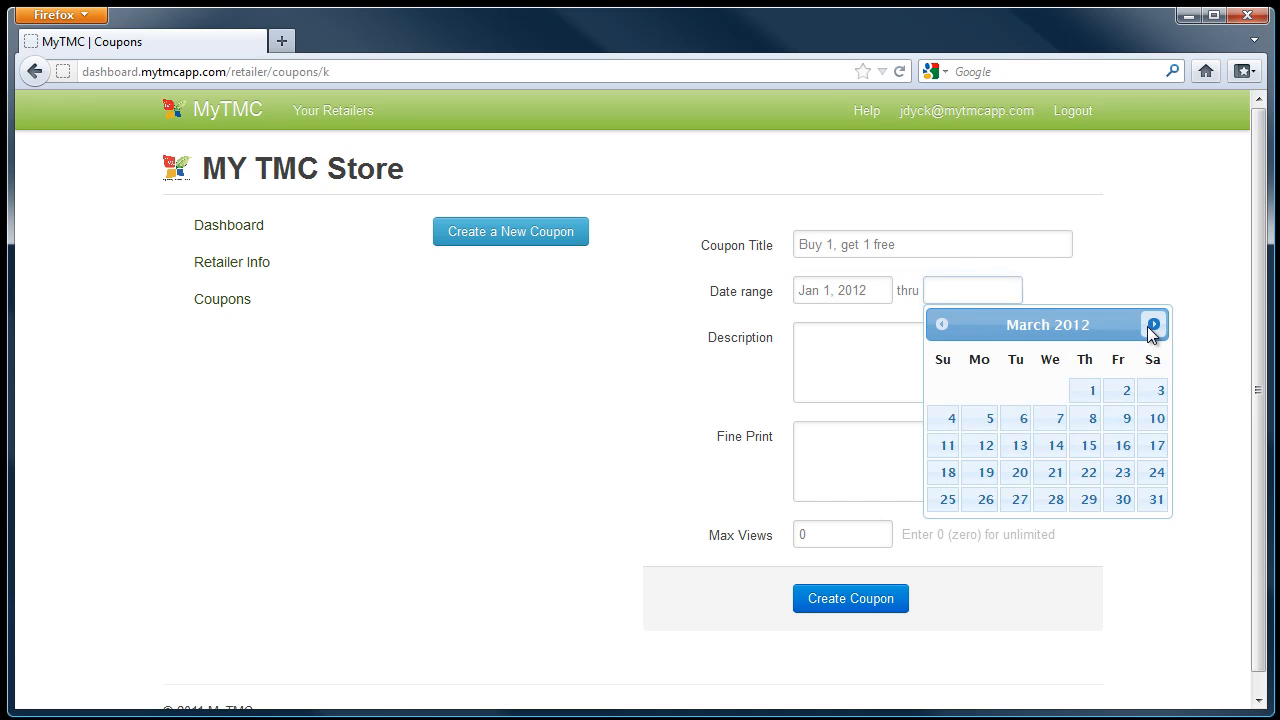
click(1152, 324)
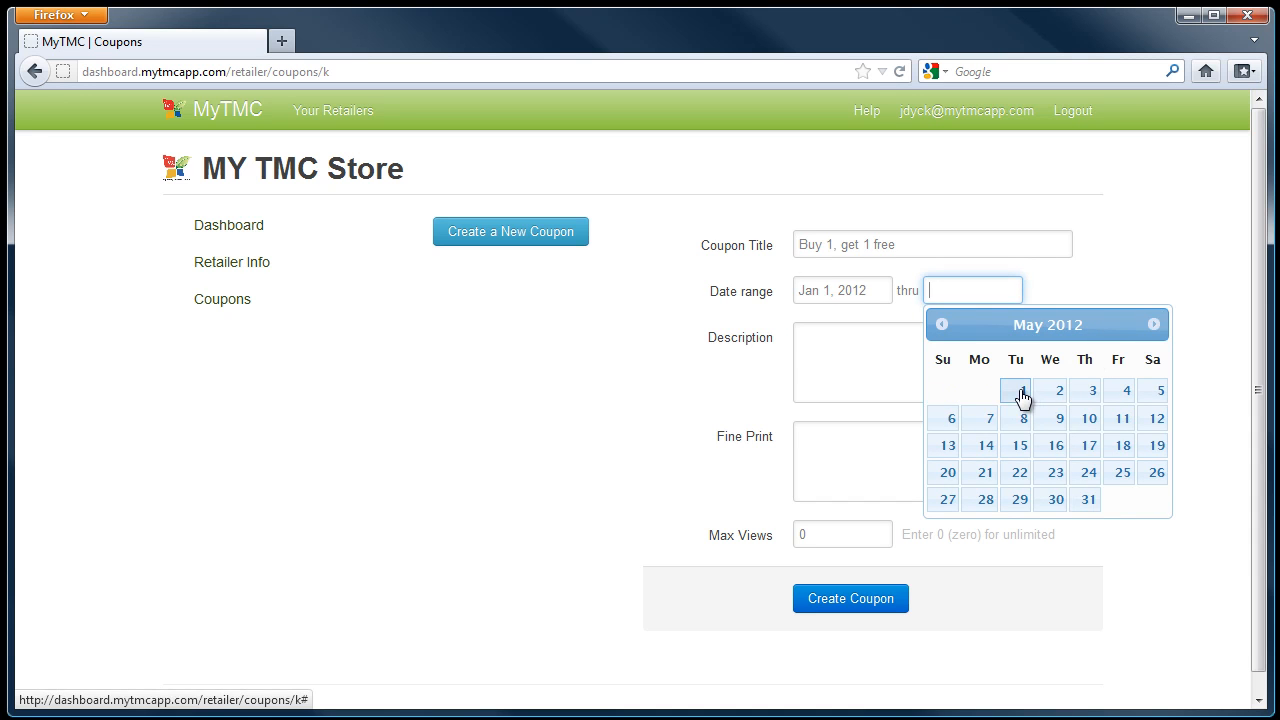
click(1016, 390)
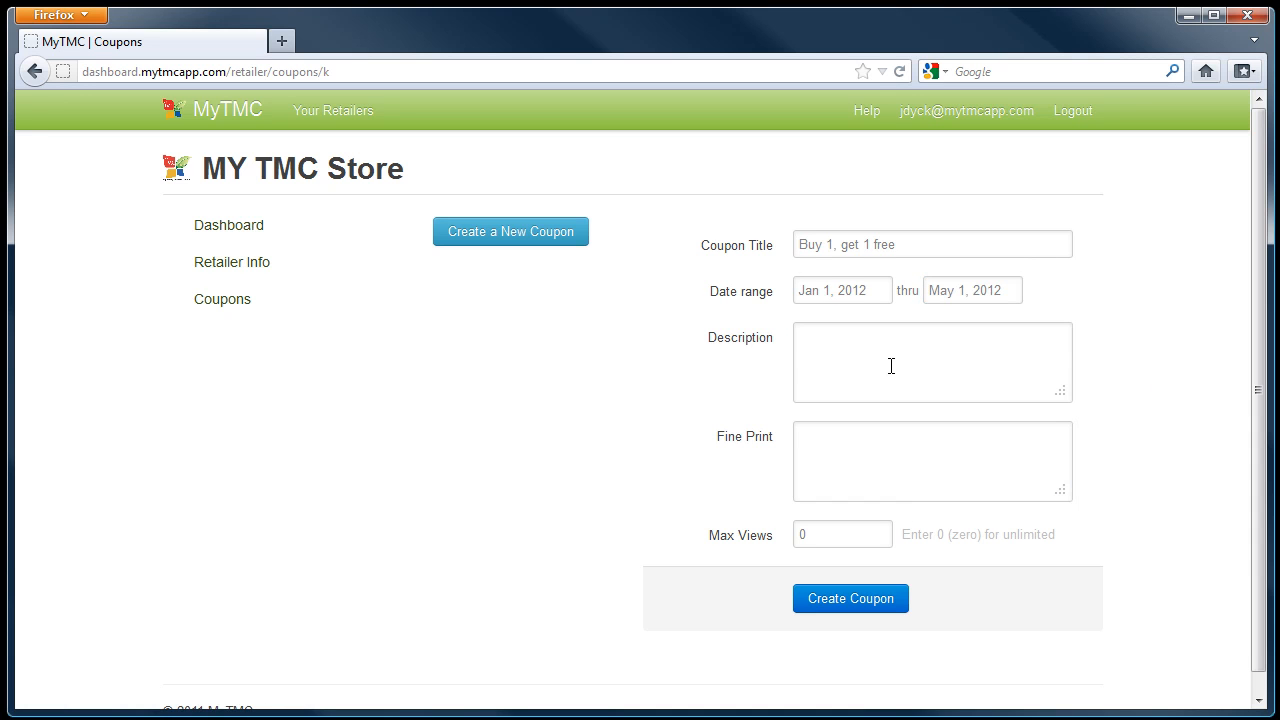
Step: Enter the description 'Buy one item, receive the second item for free of equal or lesser value.'
click(932, 364)
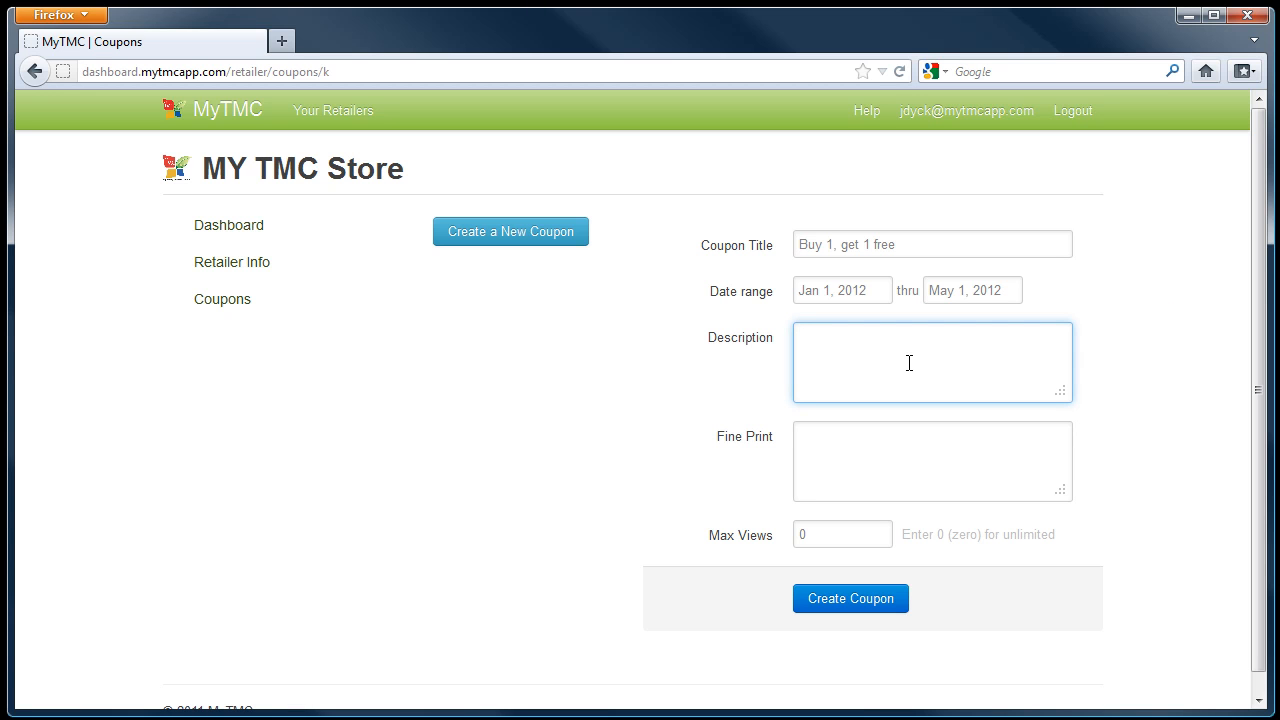
mouse_move(1164, 676)
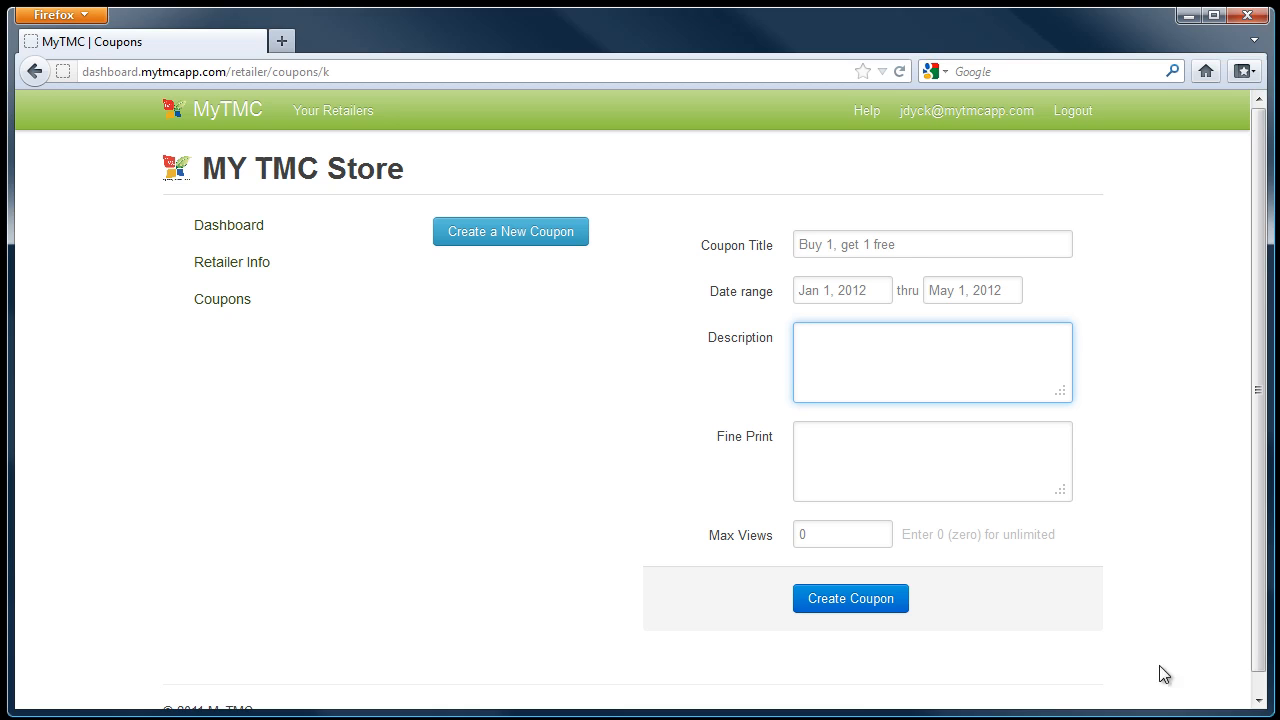
text(Buy one item, receive the second item for free of equal or lesser value.)
click(932, 460)
text(Not valid with any other promotions.)
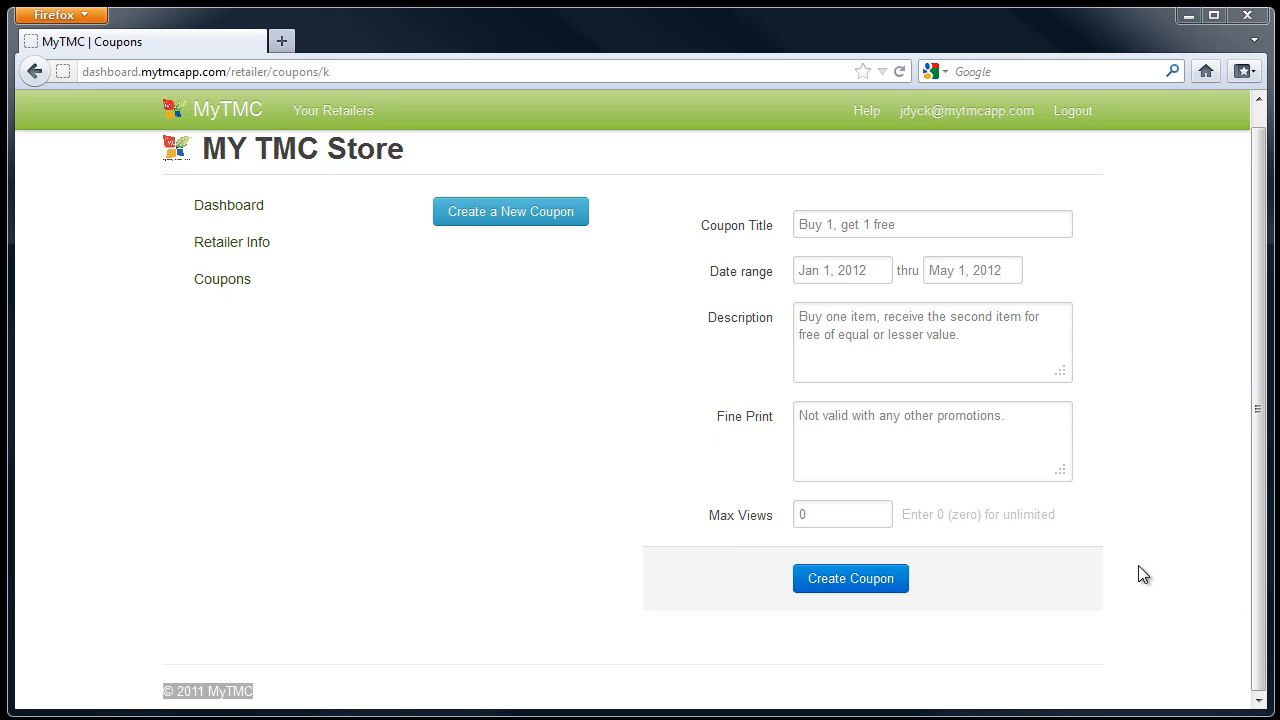
mouse_move(852, 578)
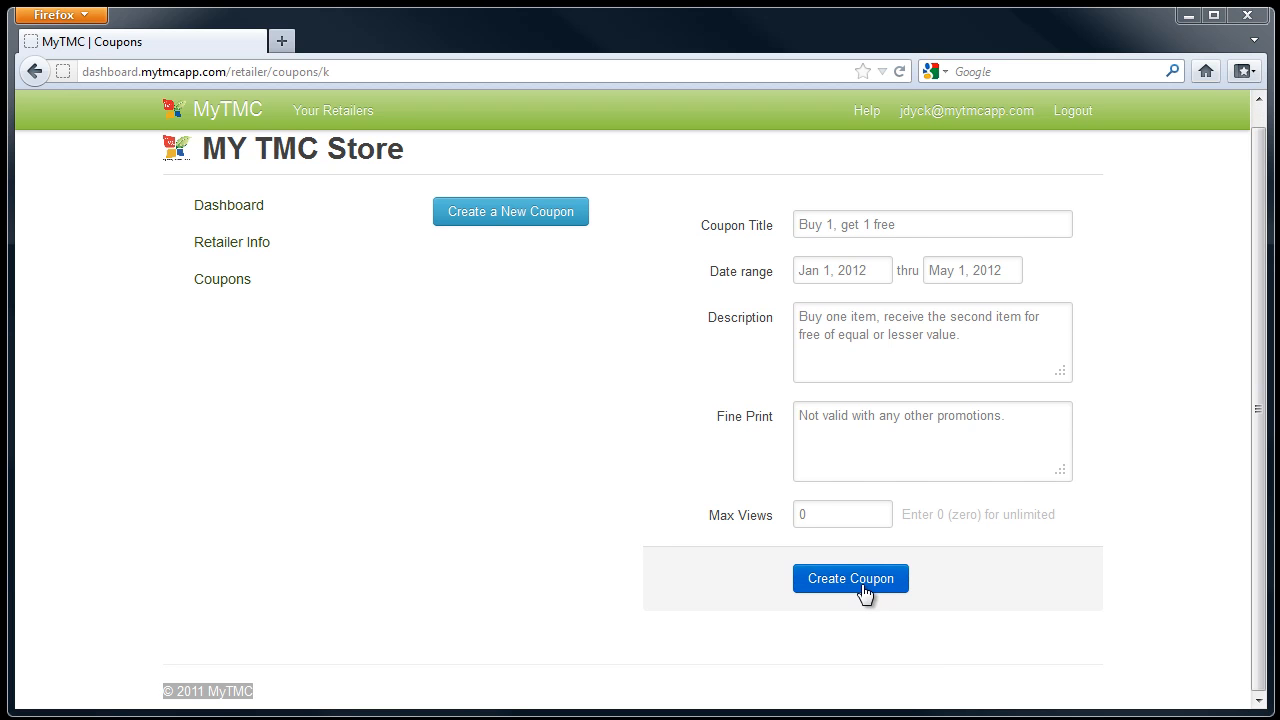
Step: Create the coupon so it lists for MY TMC Store as 1/1–5/1
click(852, 578)
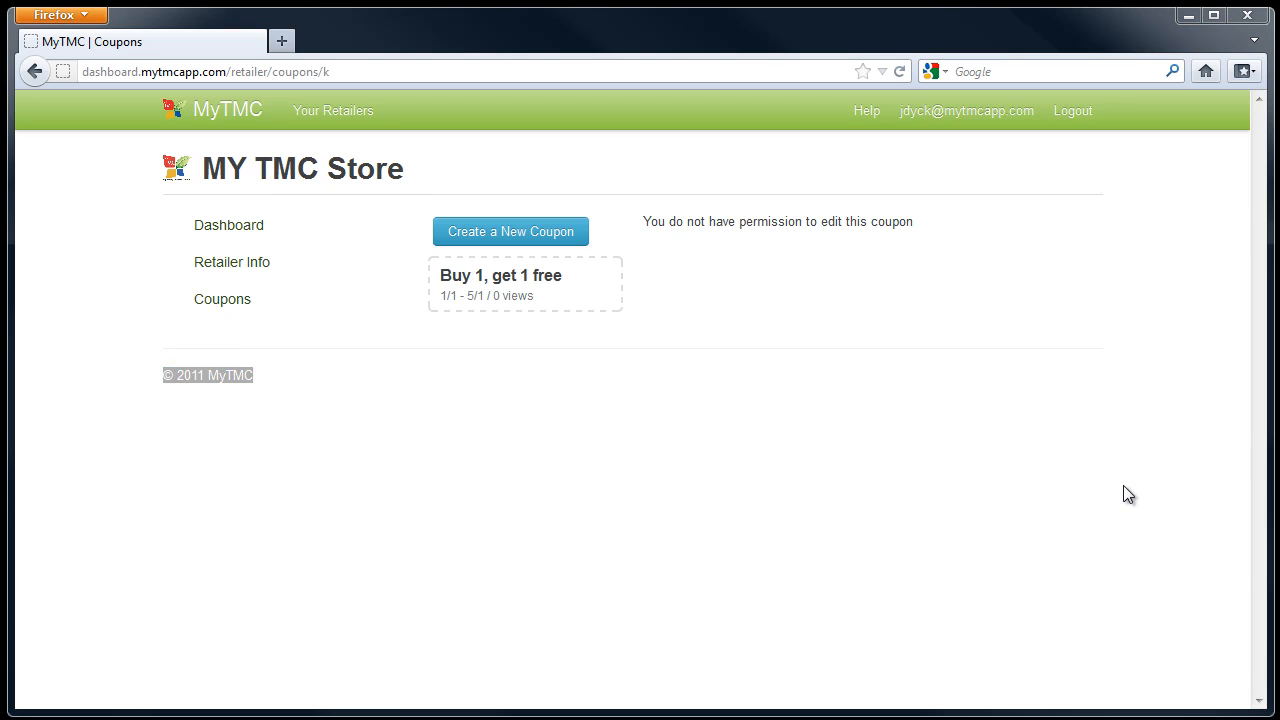
mouse_move(1120, 488)
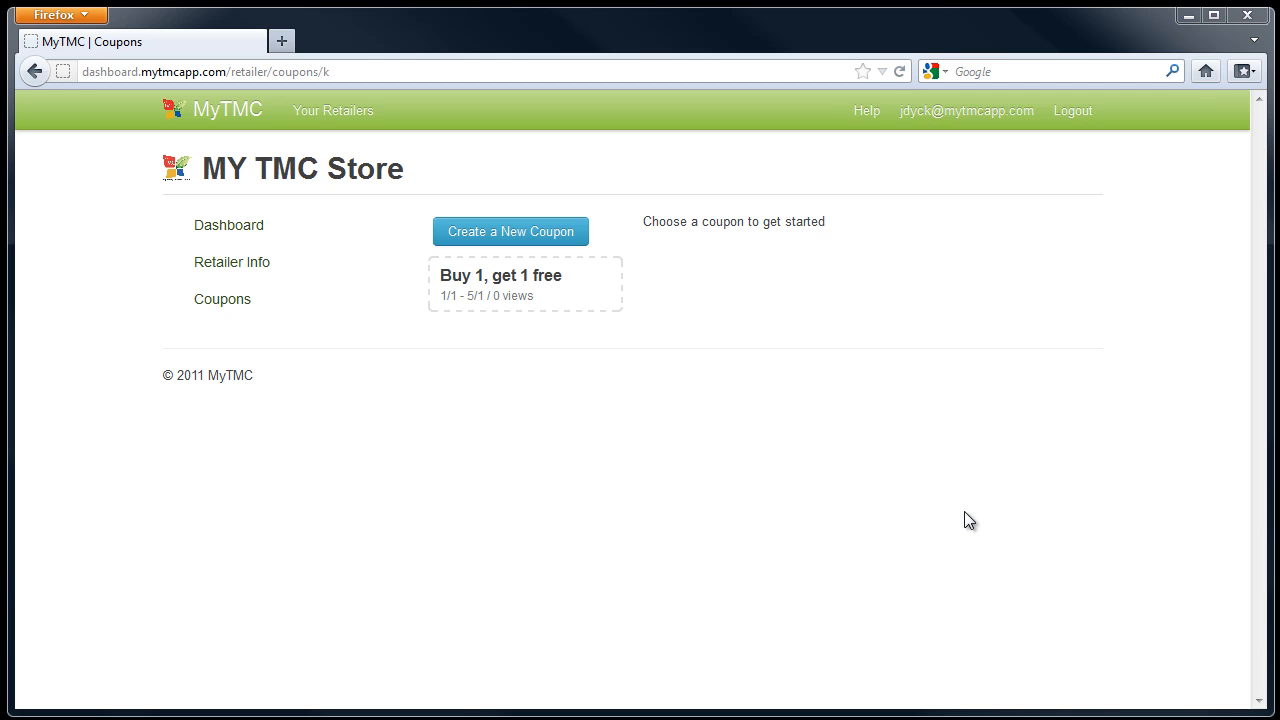
mouse_move(256, 224)
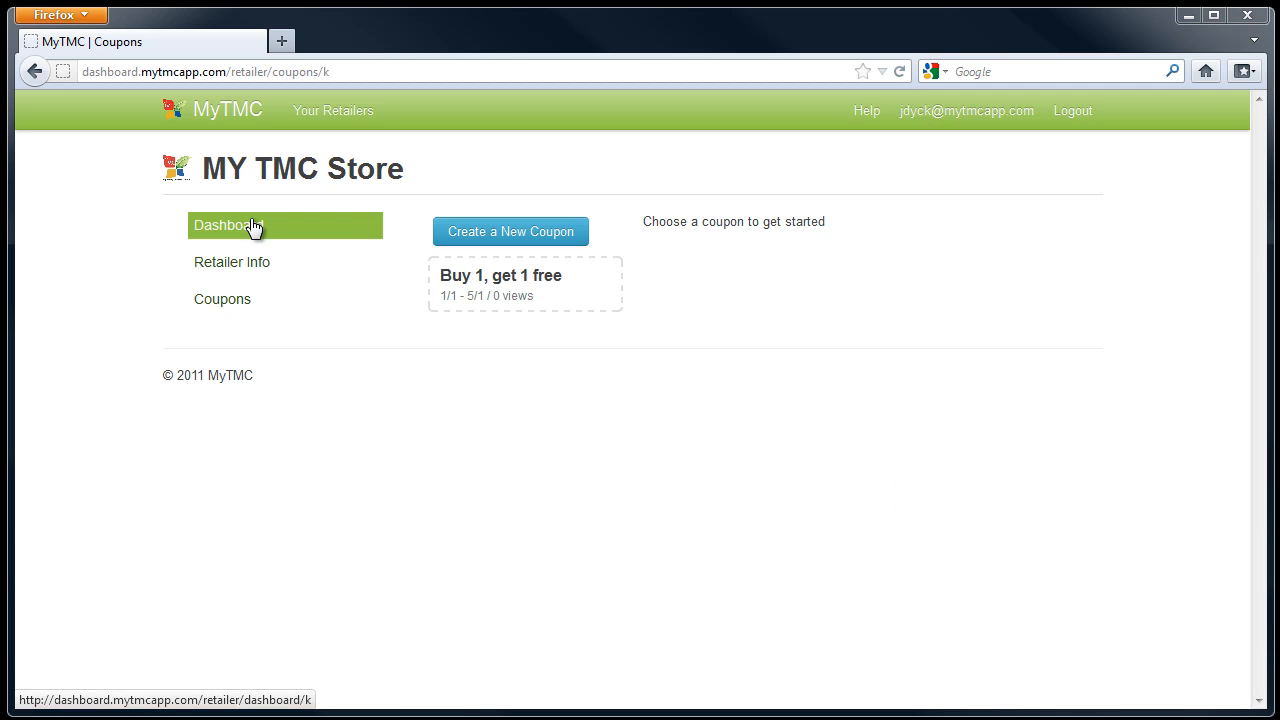
Step: Return to the MY TMC Store dashboard overview of coupon views
click(228, 224)
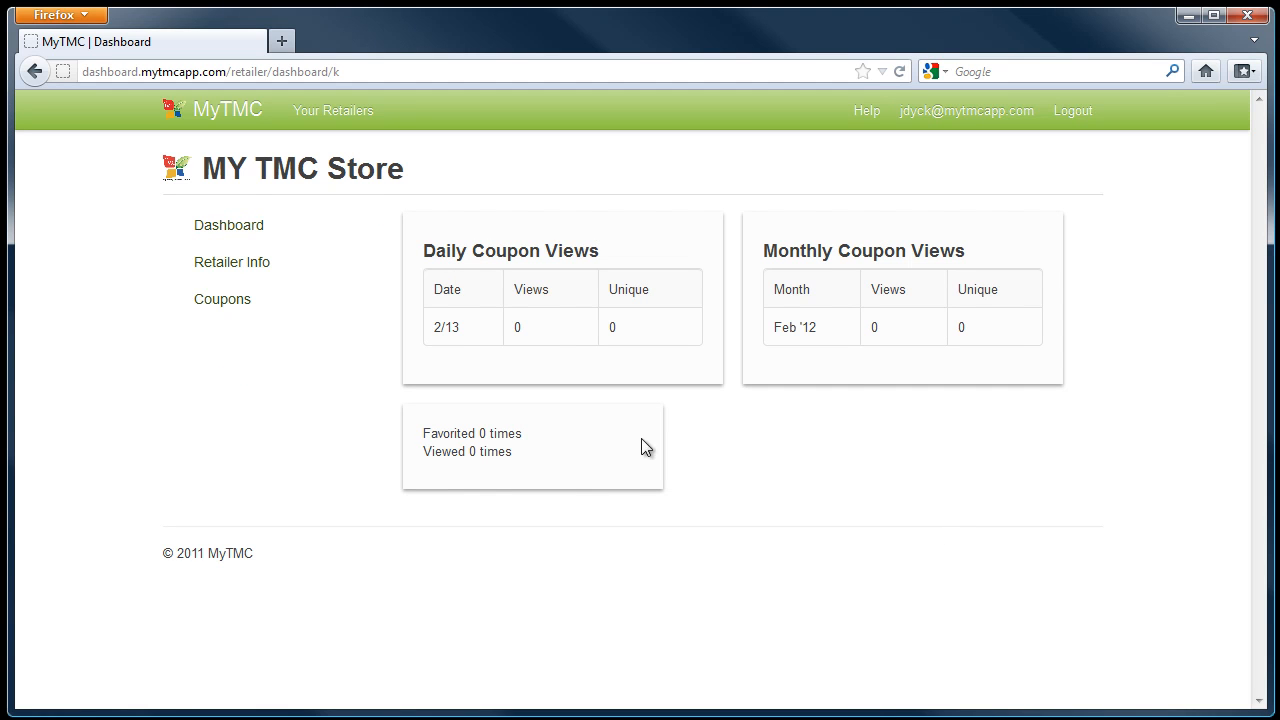
mouse_move(864, 398)
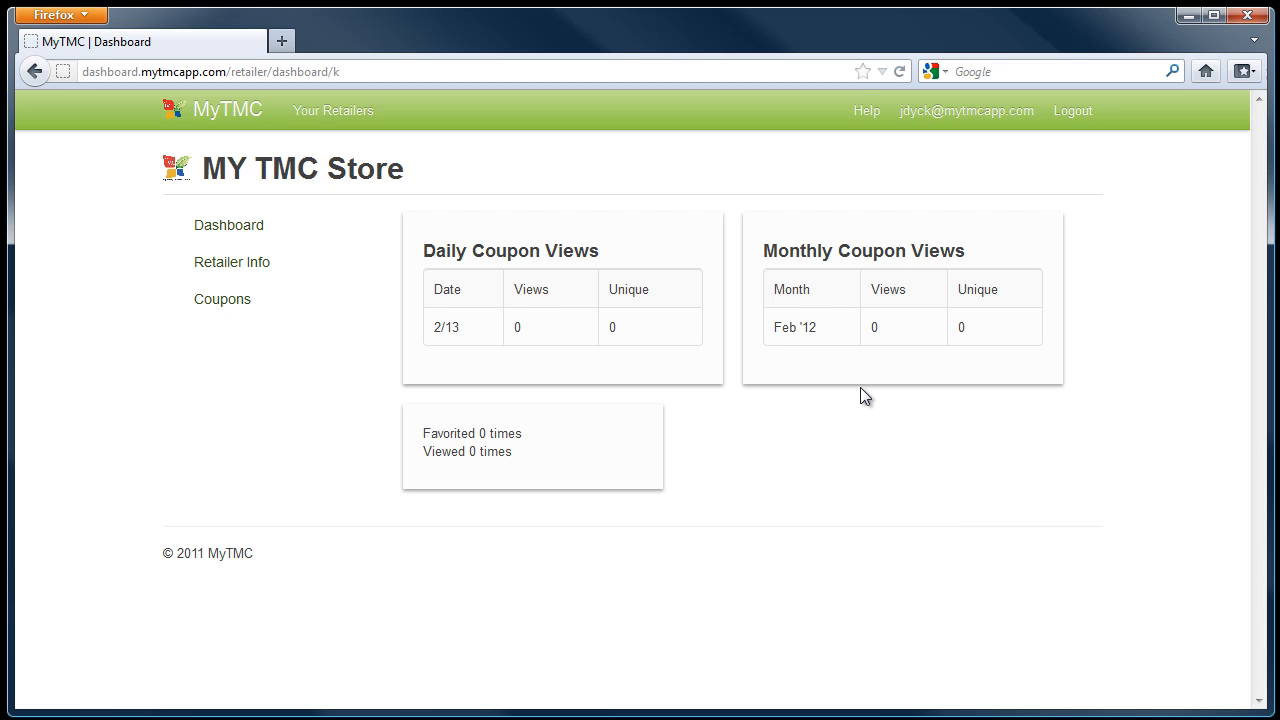